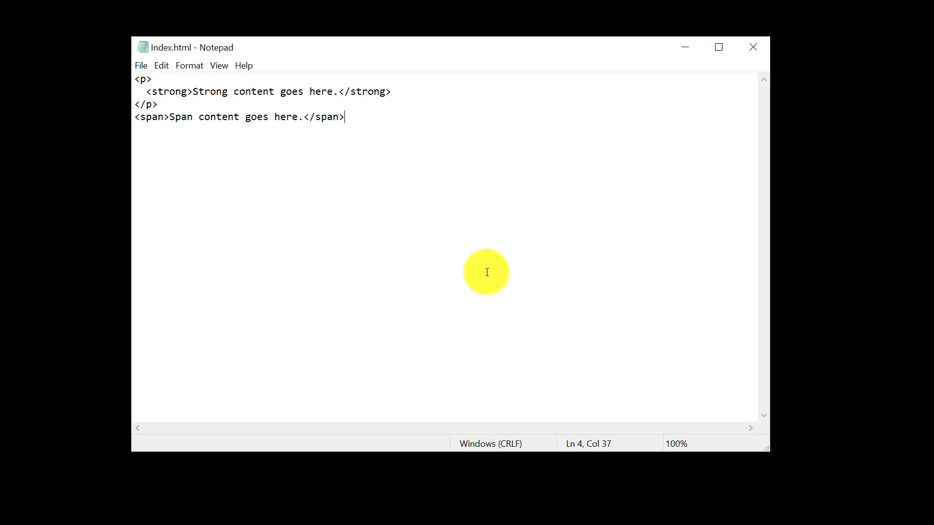
Put the cursor at the start of line 1 to make room above the <p> markup.
left_click(148, 91)
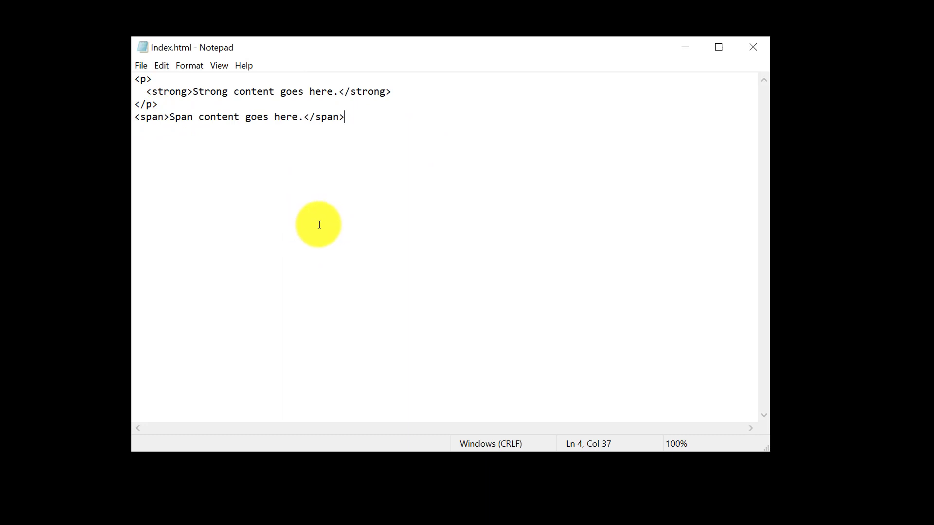
mouse_move(398, 160)
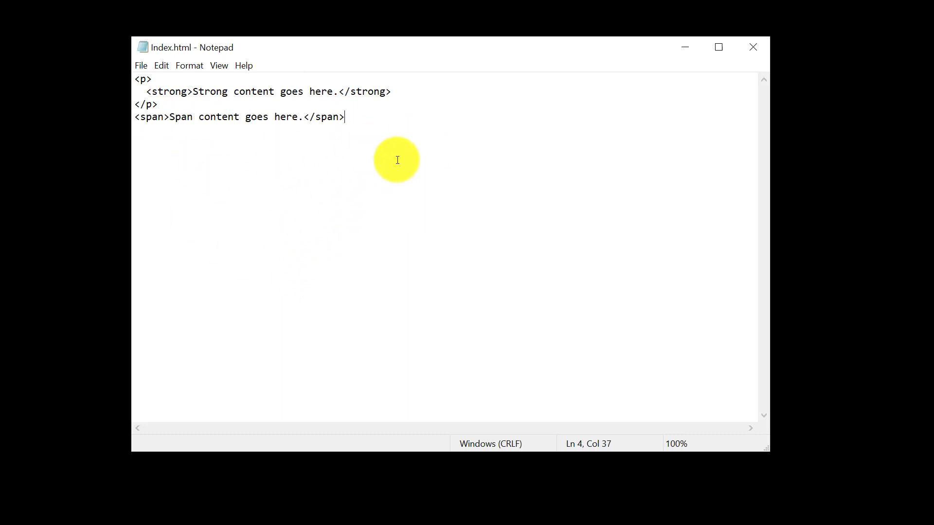
mouse_move(363, 143)
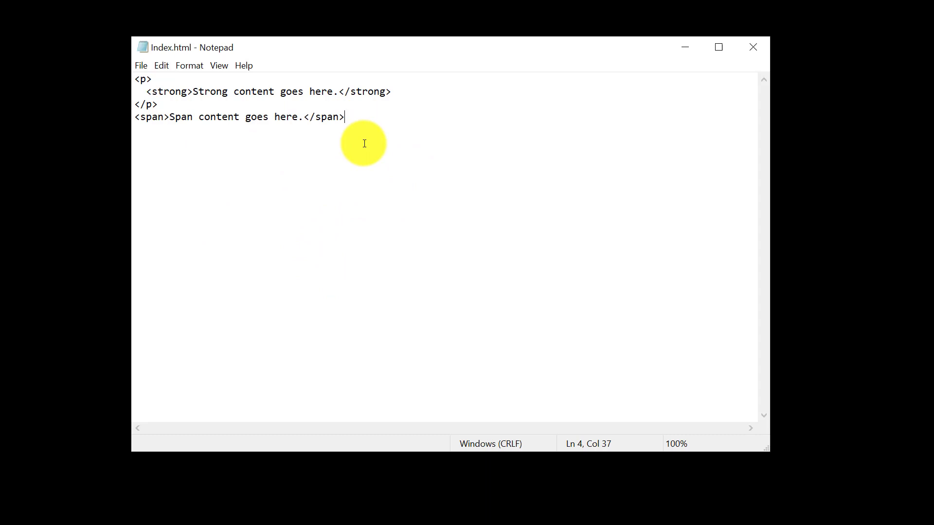
mouse_move(368, 152)
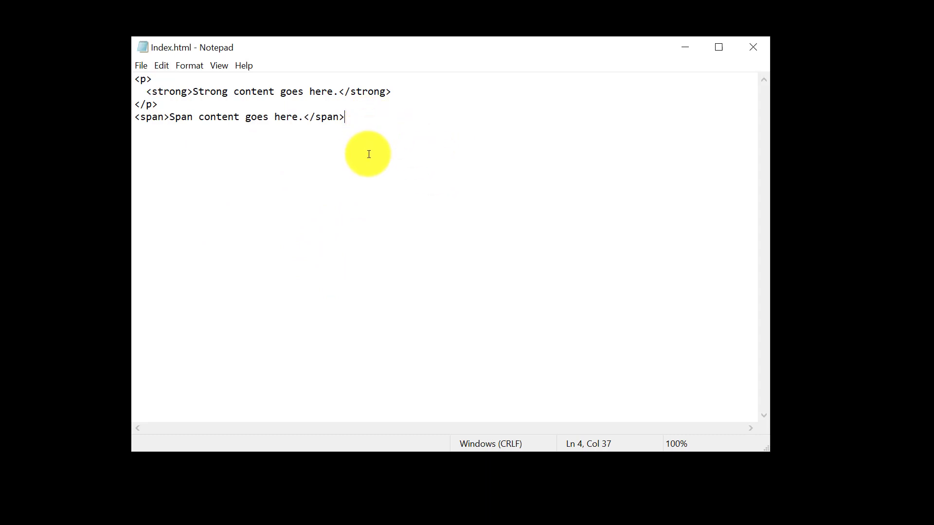
mouse_move(372, 151)
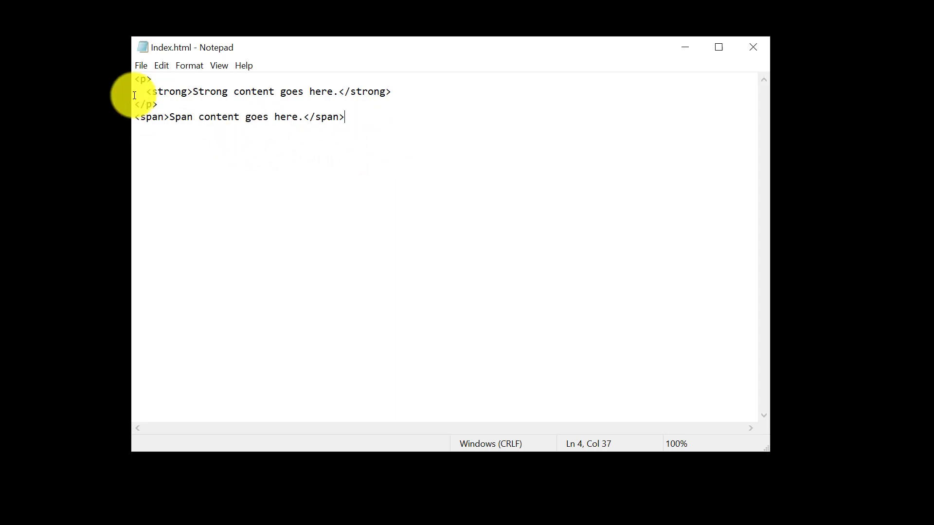
mouse_move(140, 78)
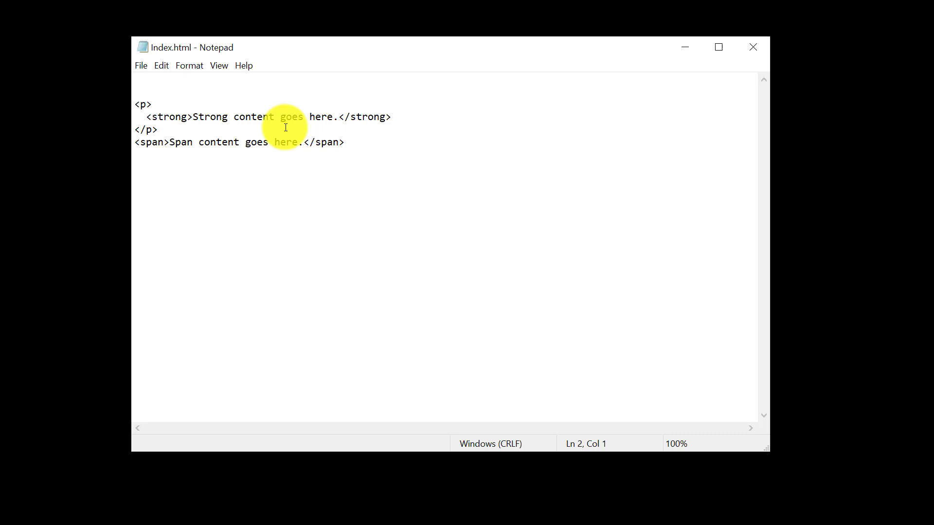
Add the <!DOCTYPE html> declaration on the empty first line.
left_click(137, 104)
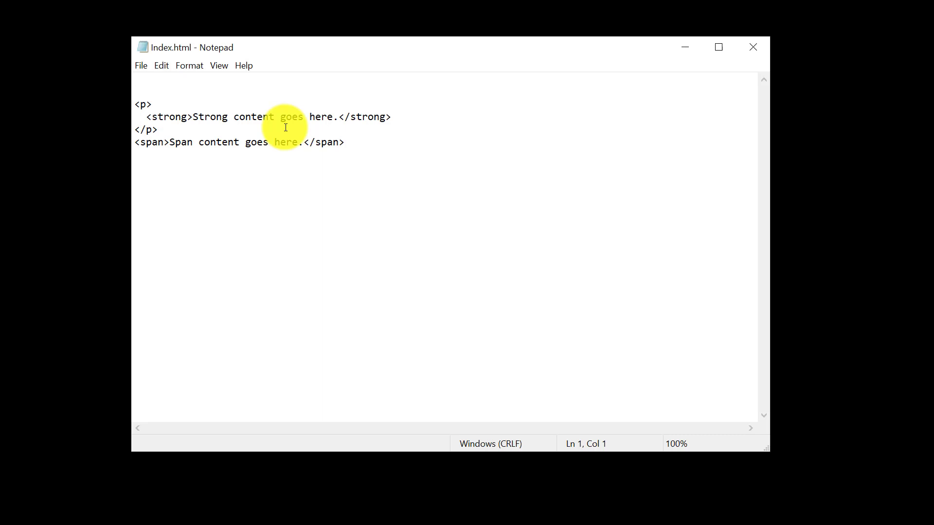
type("<!DO")
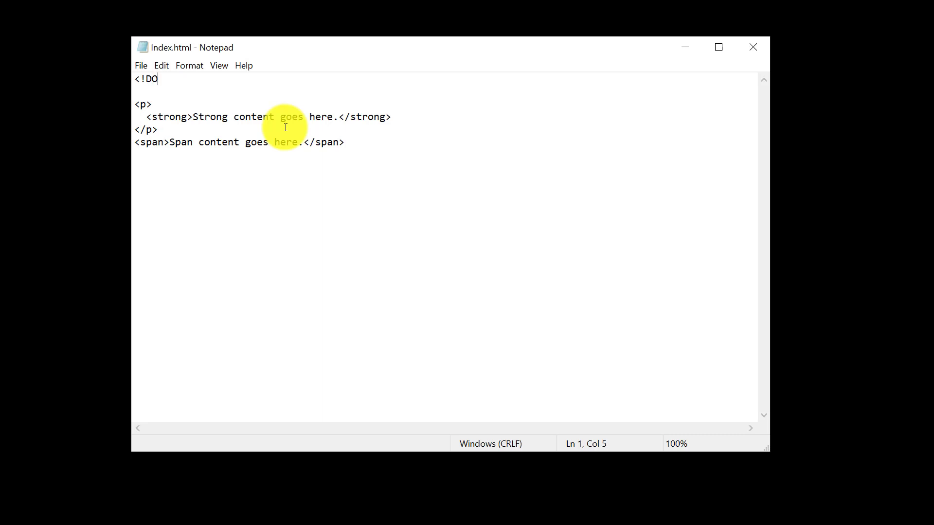
type("CTYPE")
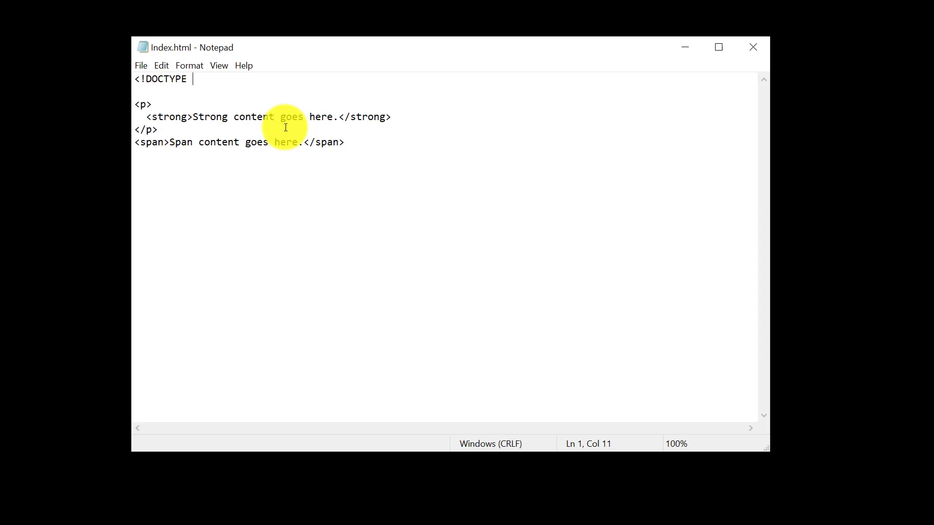
type("html>")
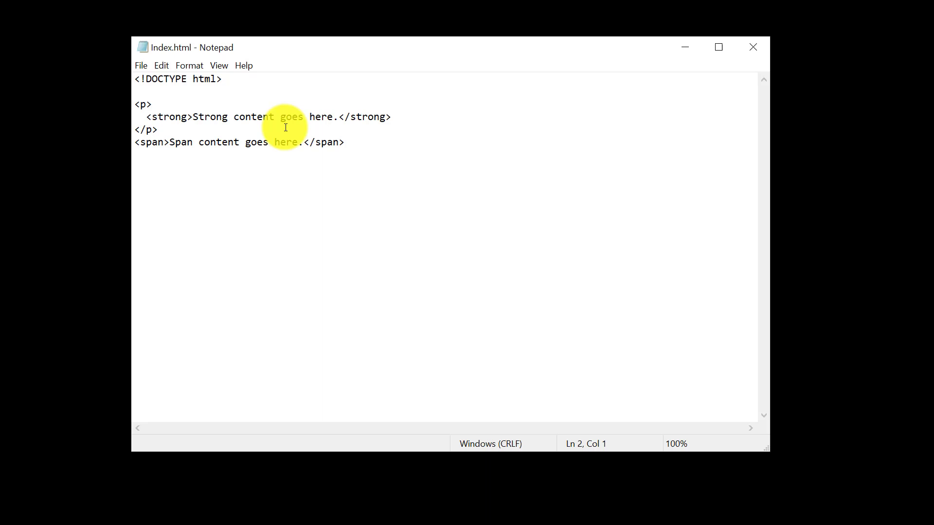
Wrap the paragraph and span markup in opening <html> and closing </html> tags.
type("<")
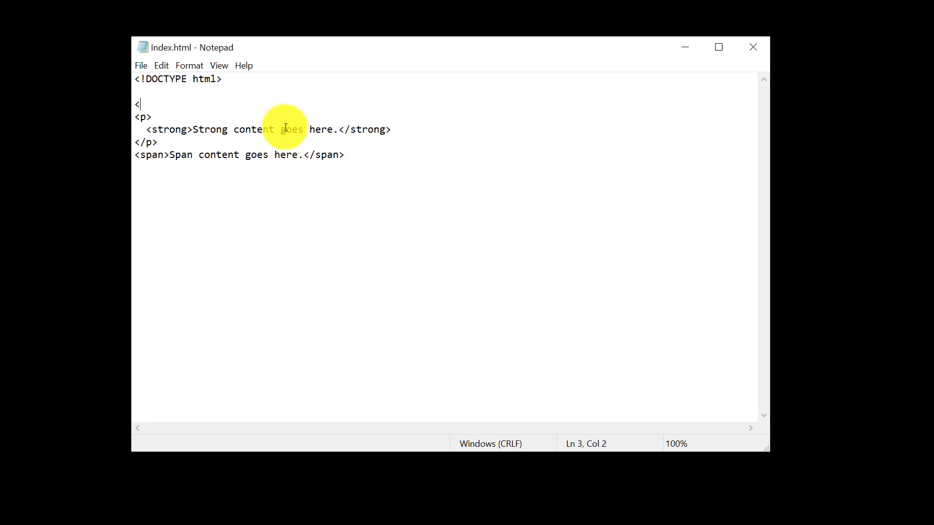
type("ht")
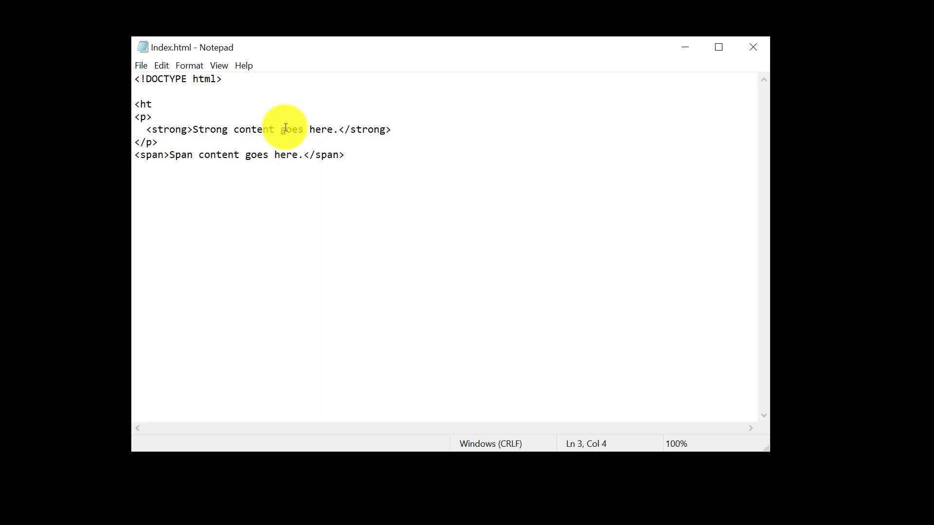
type("ml>")
left_click(446, 180)
type("</")
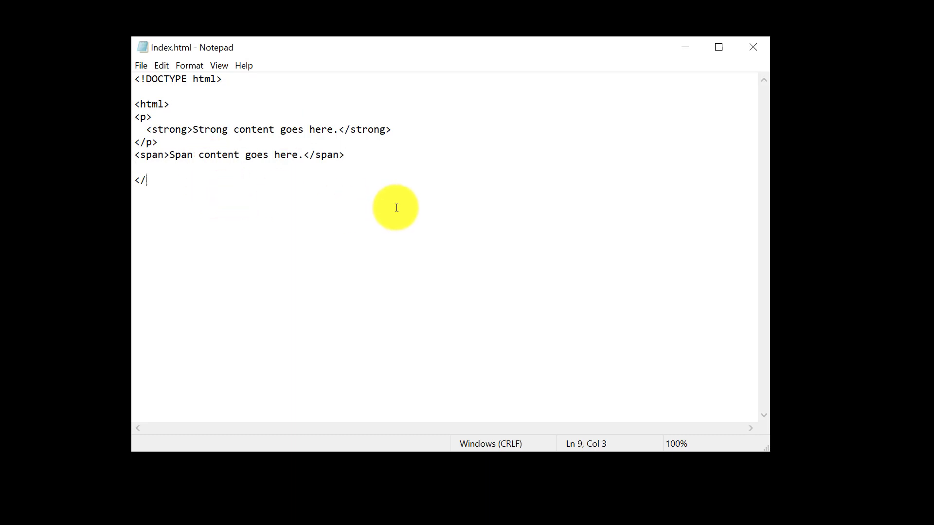
type("html>")
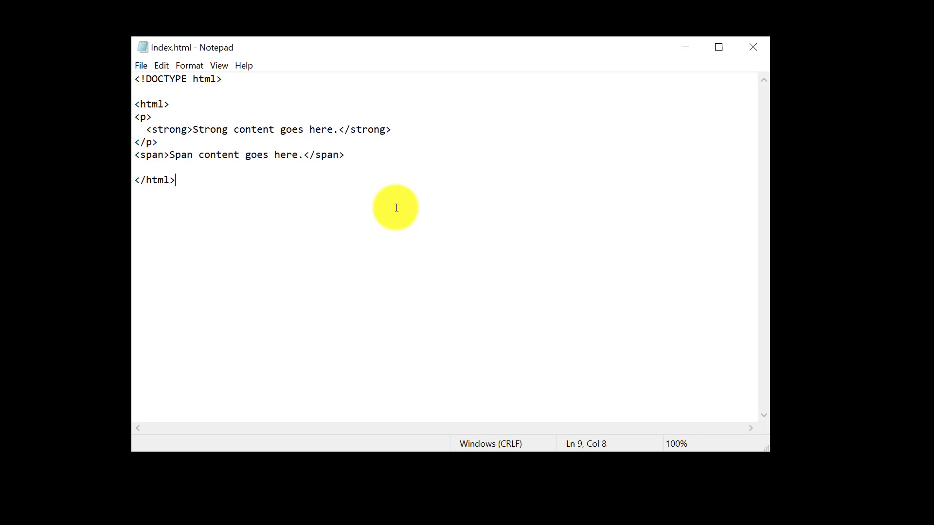
mouse_move(371, 191)
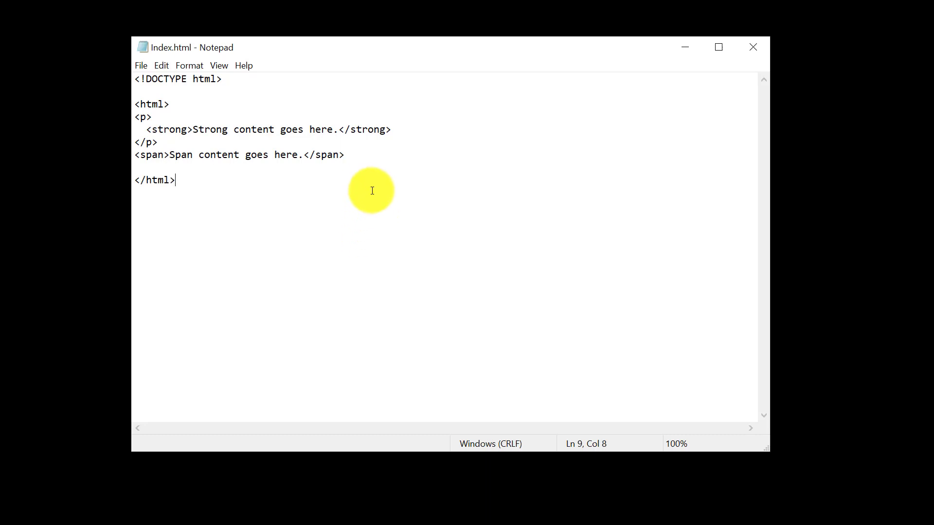
mouse_move(220, 103)
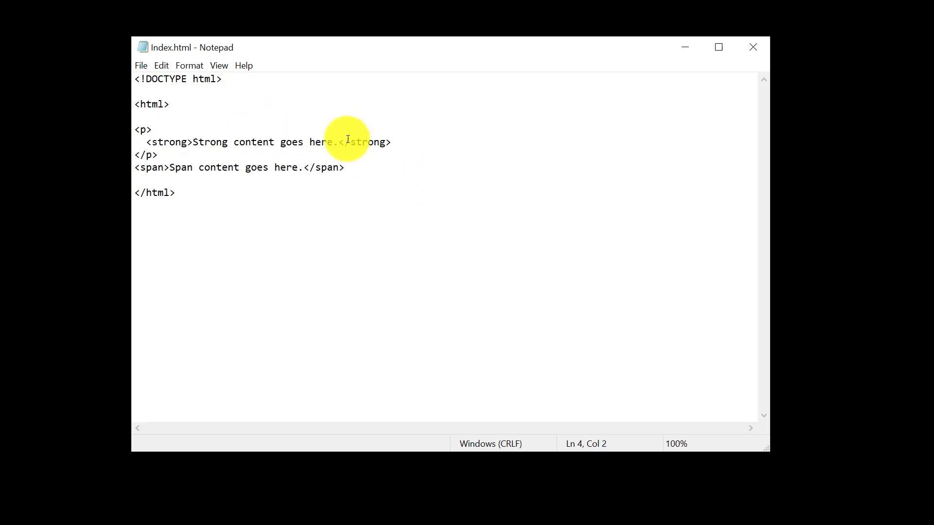
Add an empty <head></head> section with blank lines around it.
type("<bo")
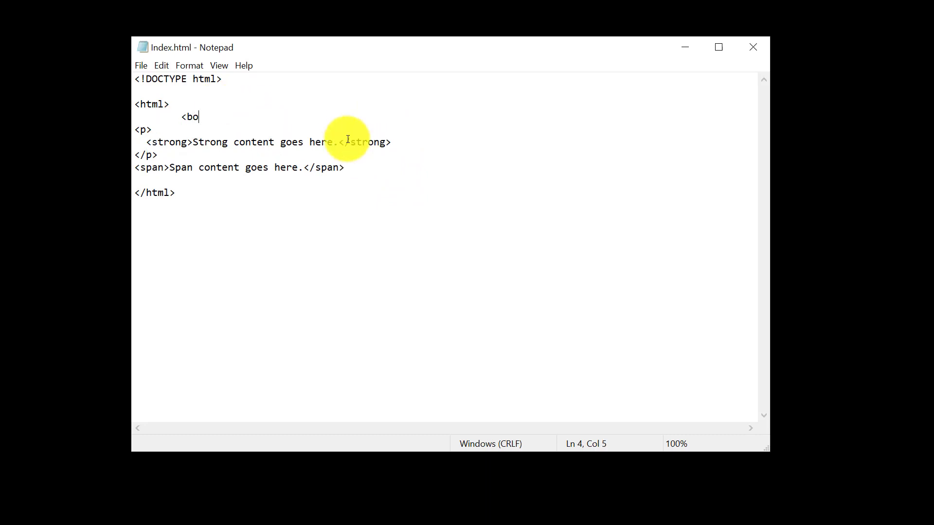
type("head>")
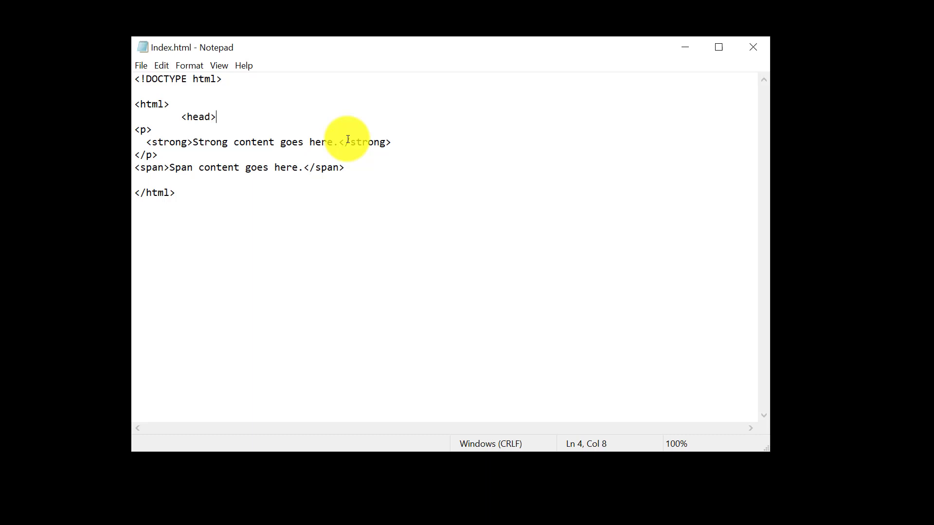
key("Enter")
type("</head")
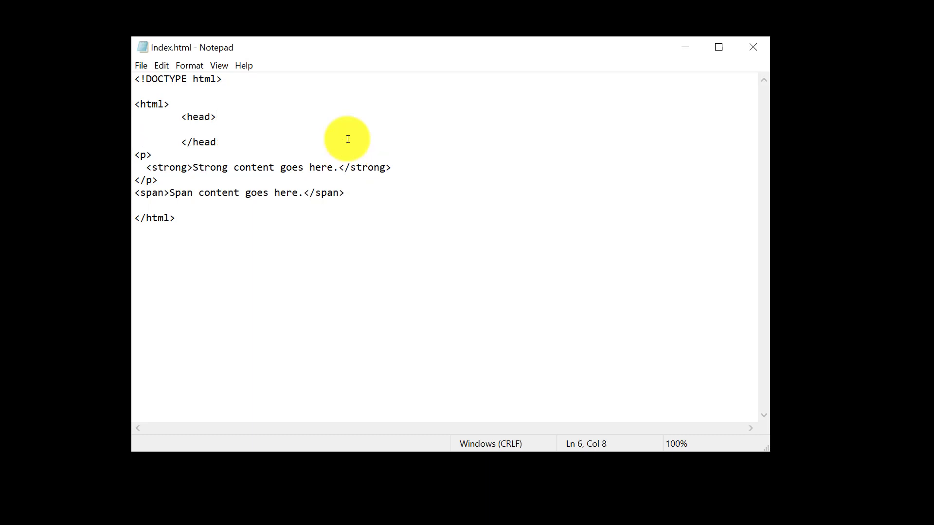
type(">")
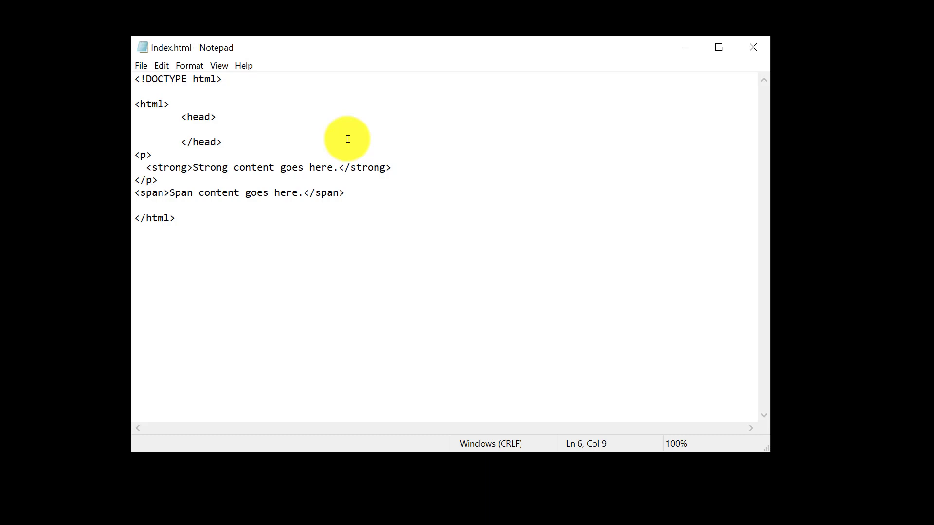
key("enter")
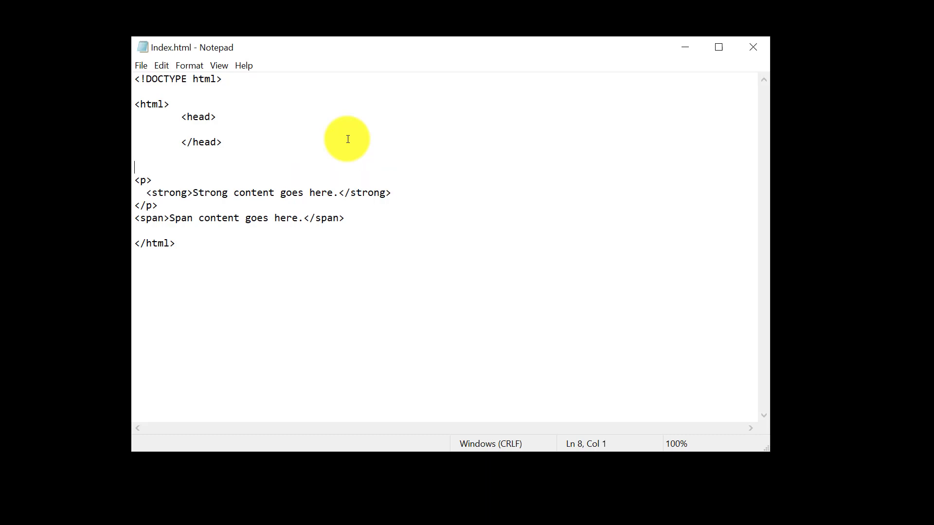
Wrap the paragraph and span in <body> and </body> tags.
type("<body>")
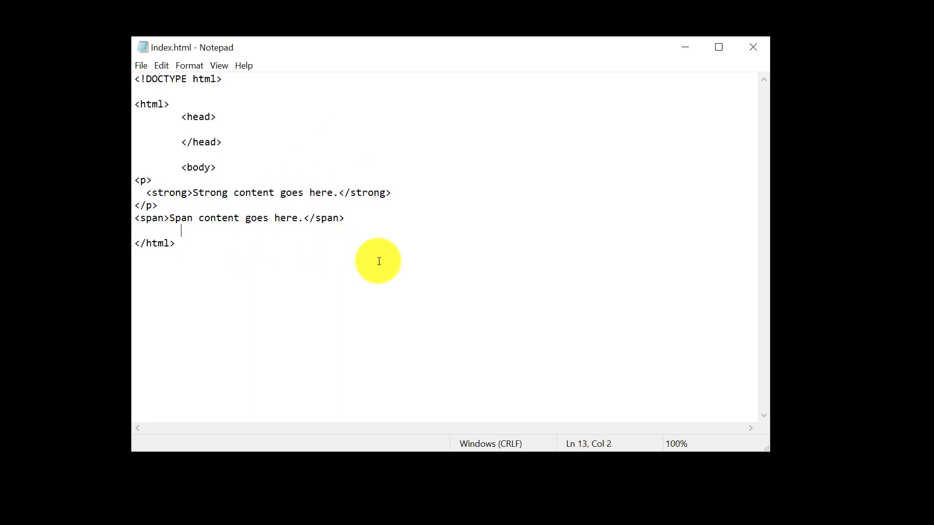
type("</")
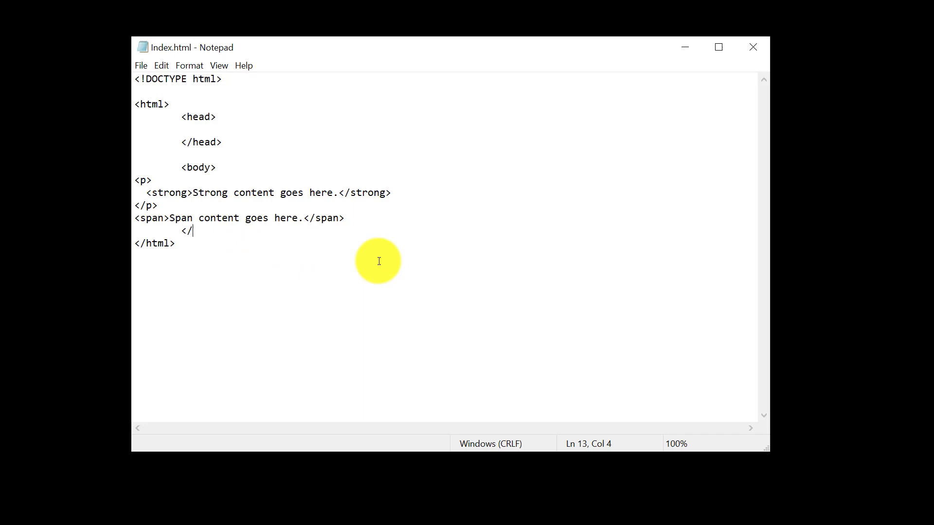
type("body>")
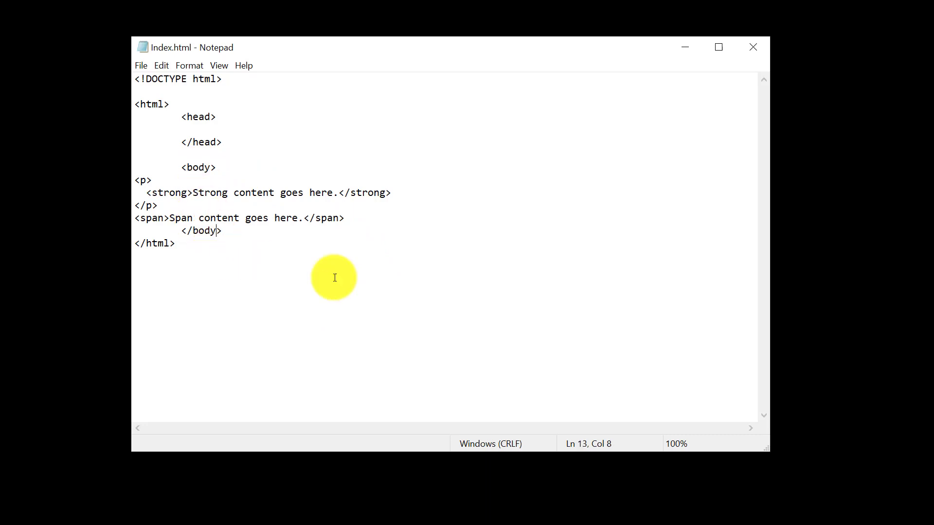
mouse_move(364, 241)
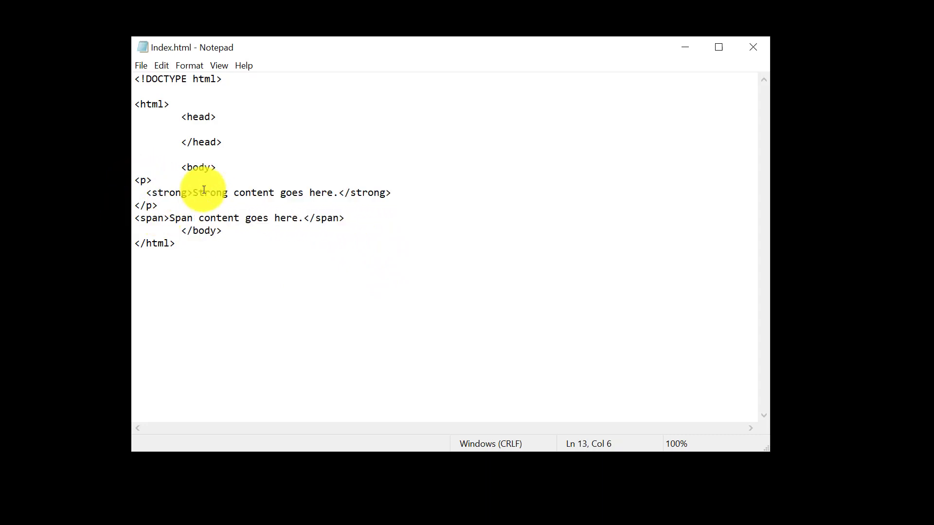
Indent the <p>, <strong> and <span> lines within the body, then view the page in Brave.
left_click(344, 218)
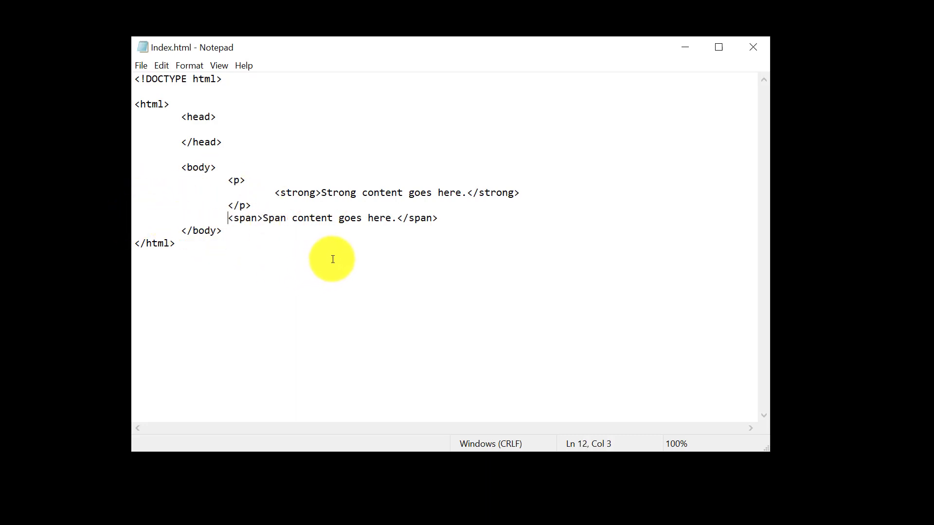
left_click(175, 244)
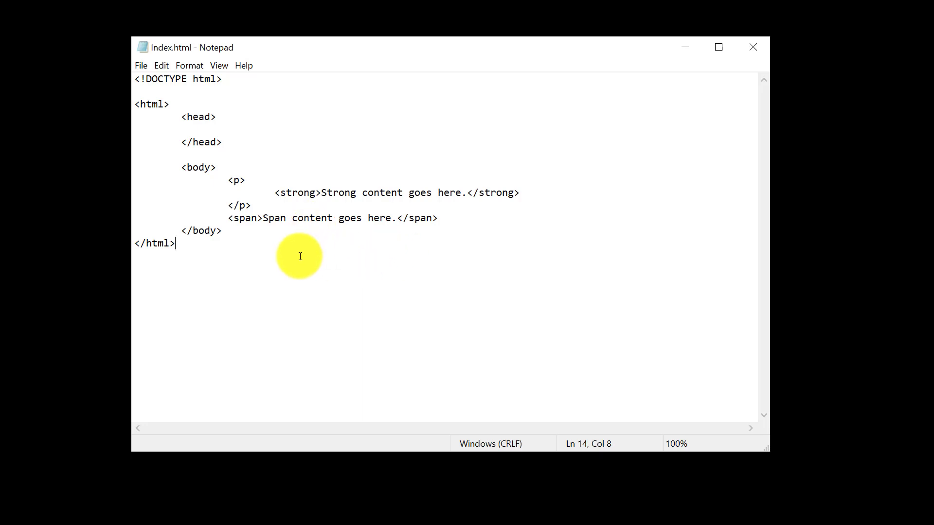
mouse_move(286, 292)
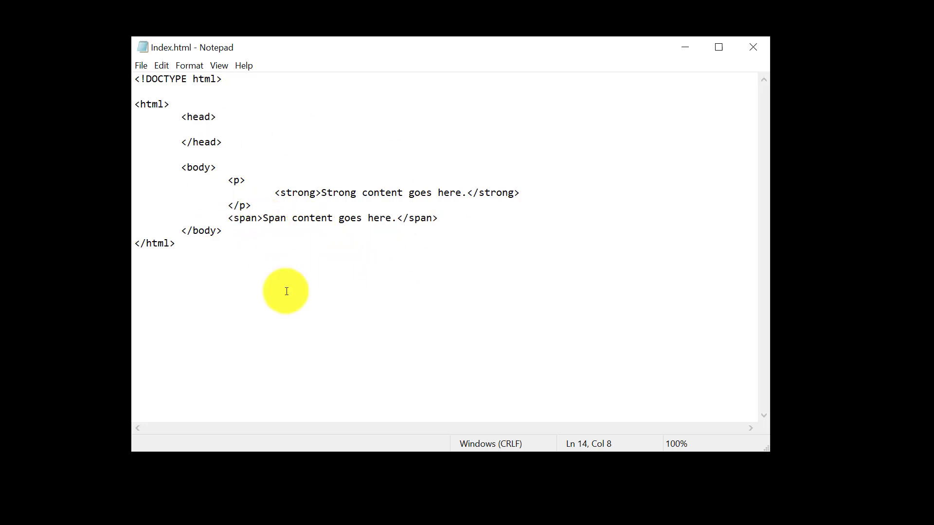
mouse_move(411, 358)
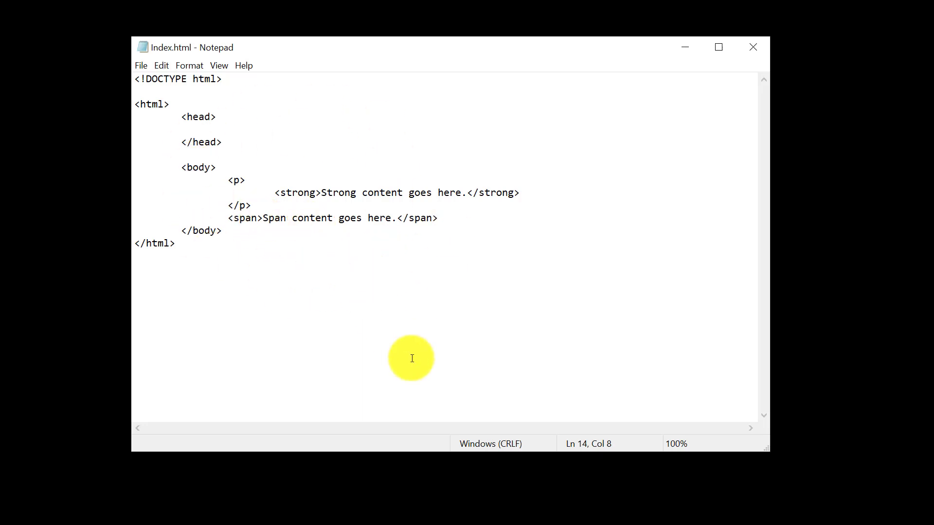
left_click(141, 66)
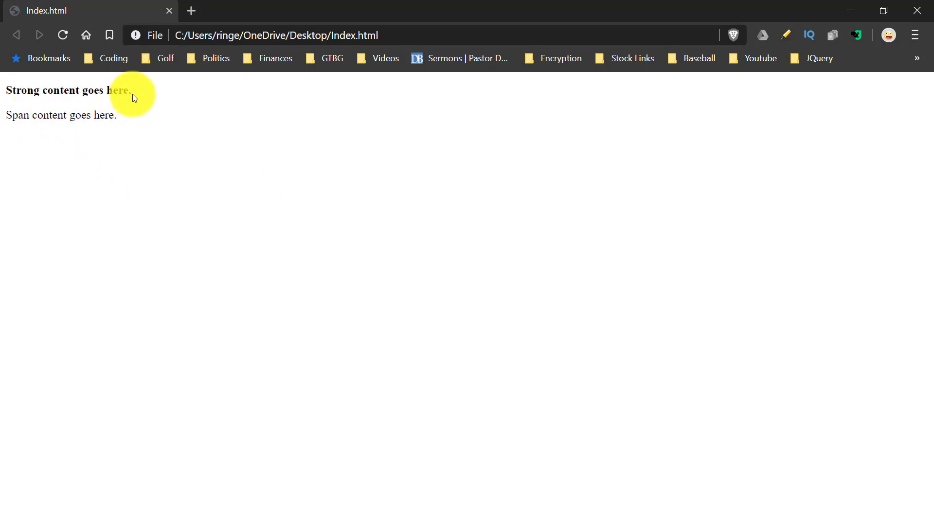
mouse_move(326, 196)
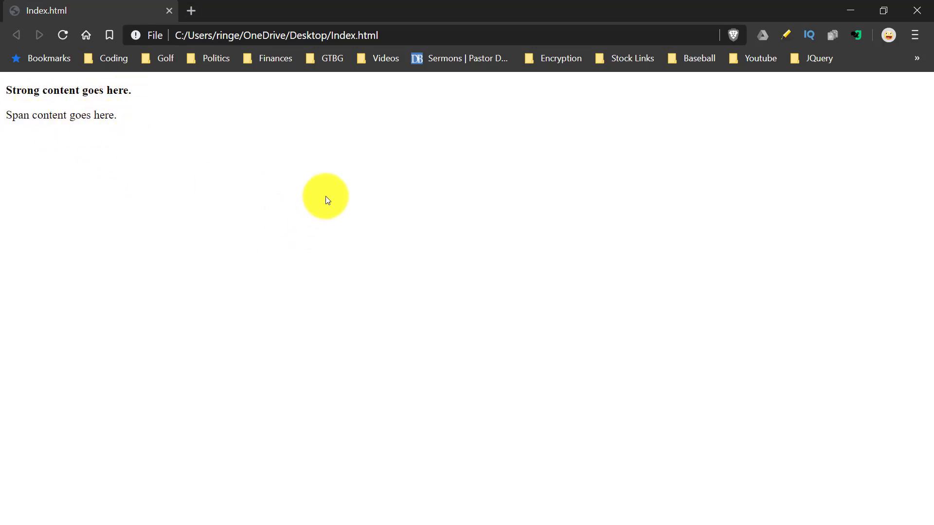
right_click(326, 199)
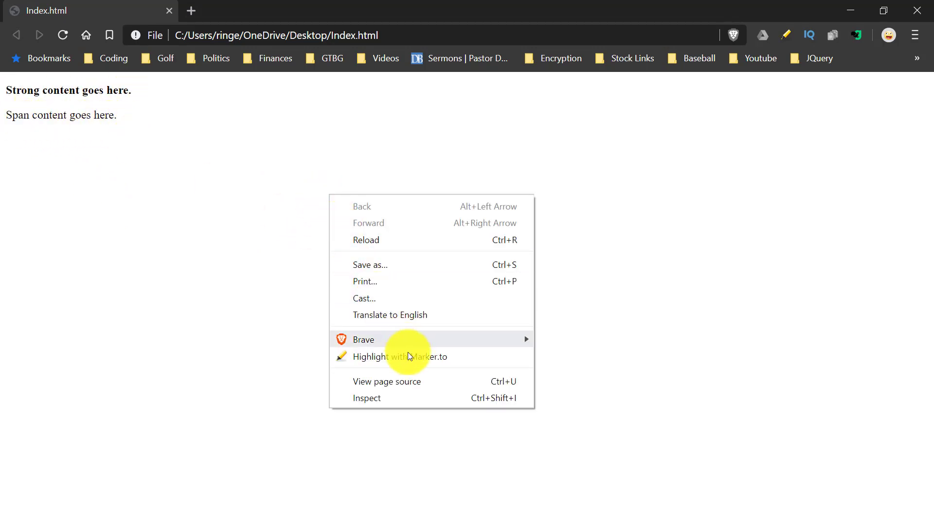
left_click(387, 382)
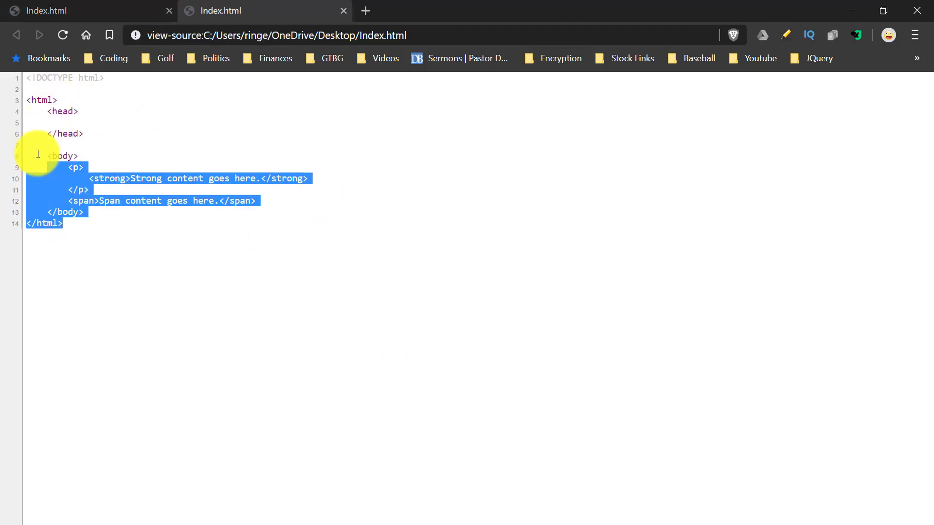
left_click(320, 109)
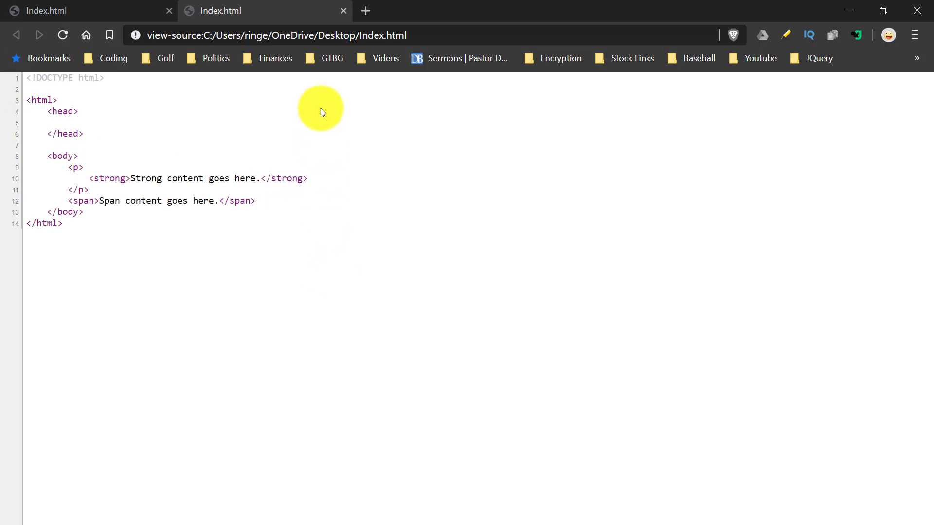
left_click(343, 10)
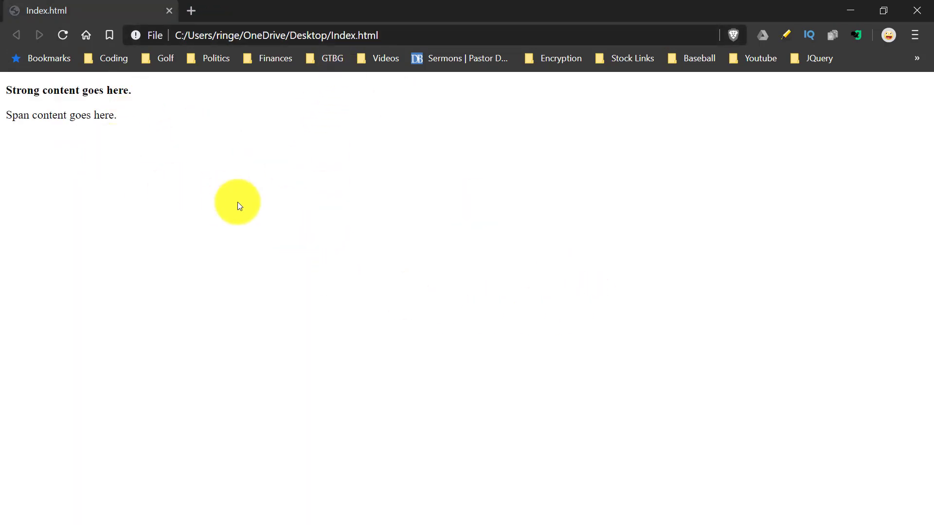
mouse_move(405, 369)
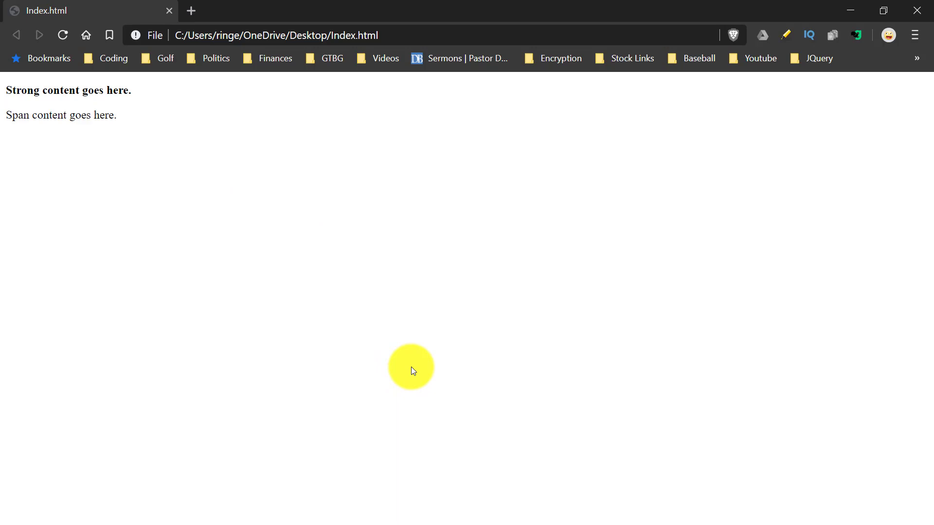
mouse_move(400, 350)
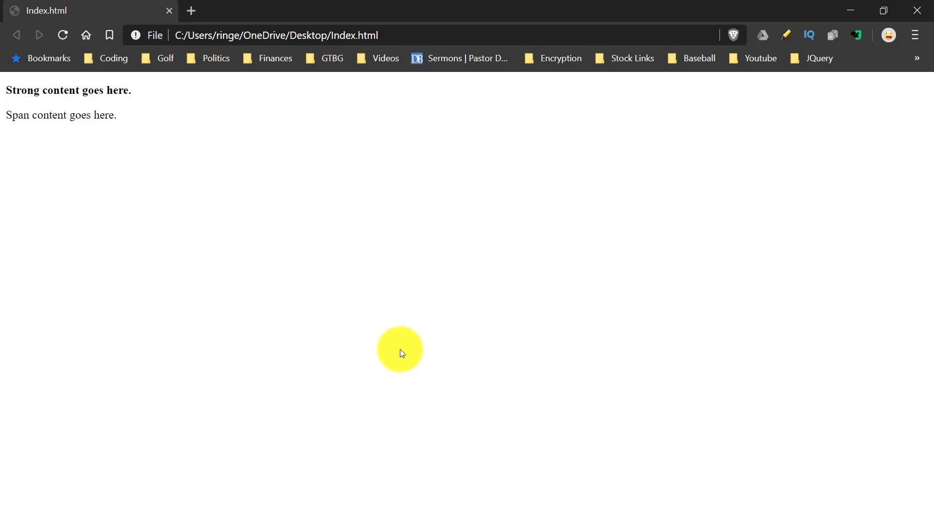
mouse_move(356, 292)
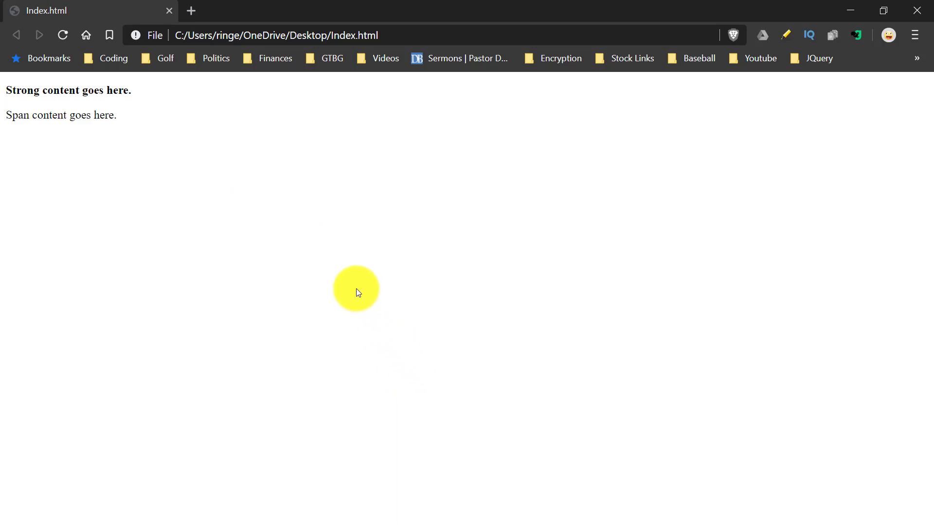
mouse_move(851, 11)
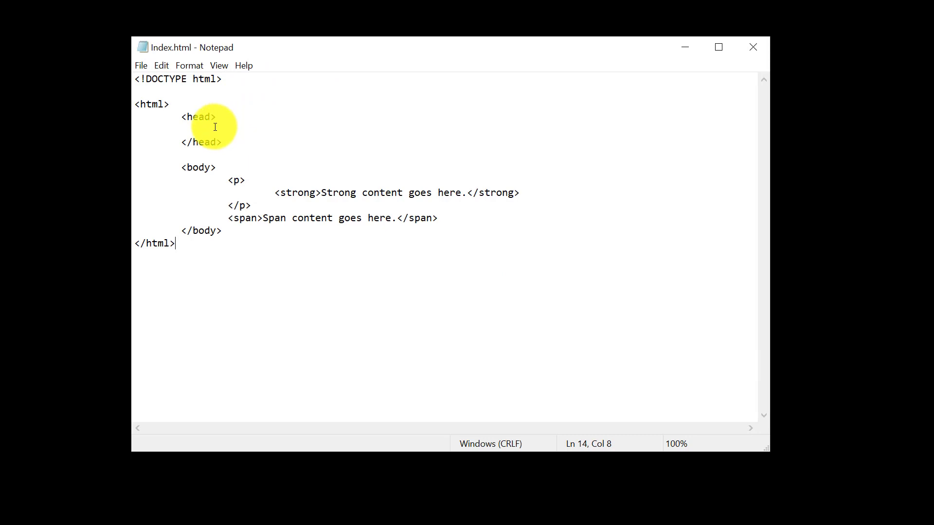
Add <title>My First Webpage</title> inside the head section, then return to Brave.
left_click(227, 130)
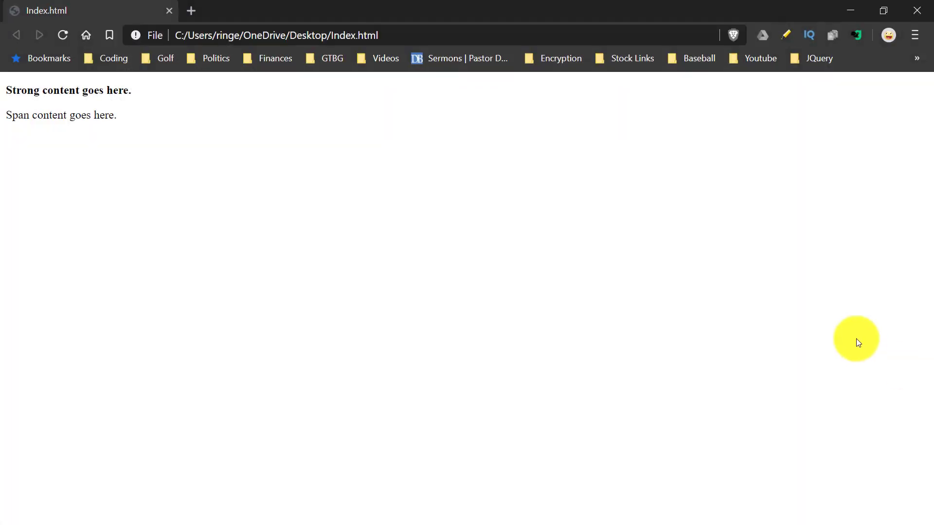
mouse_move(51, 22)
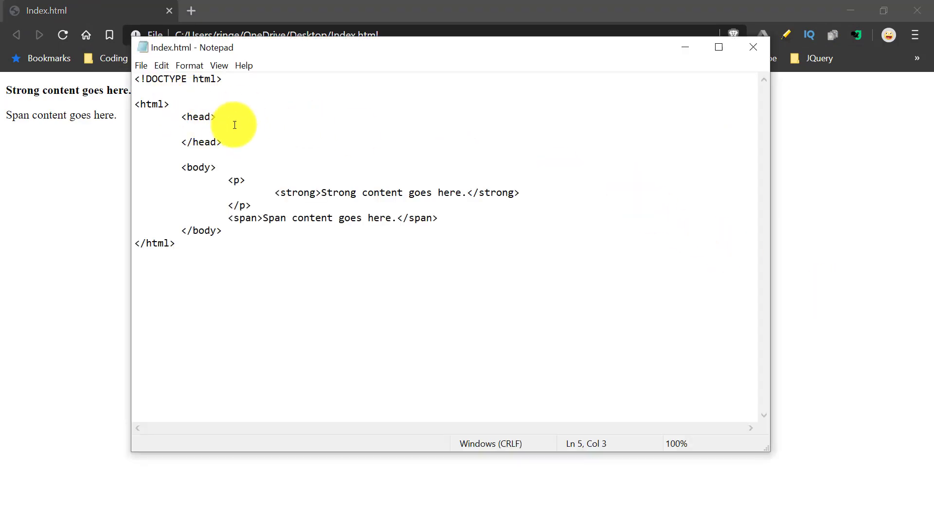
type("<tit")
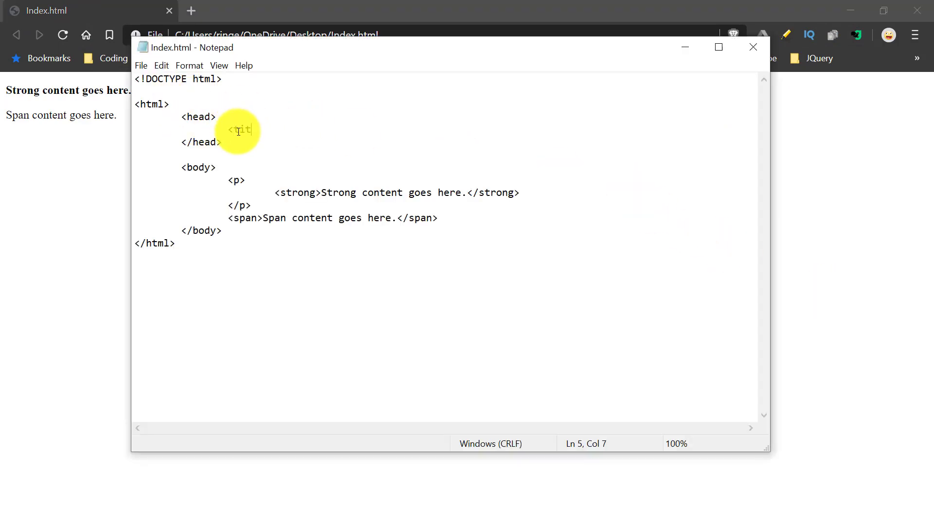
type("tle>j")
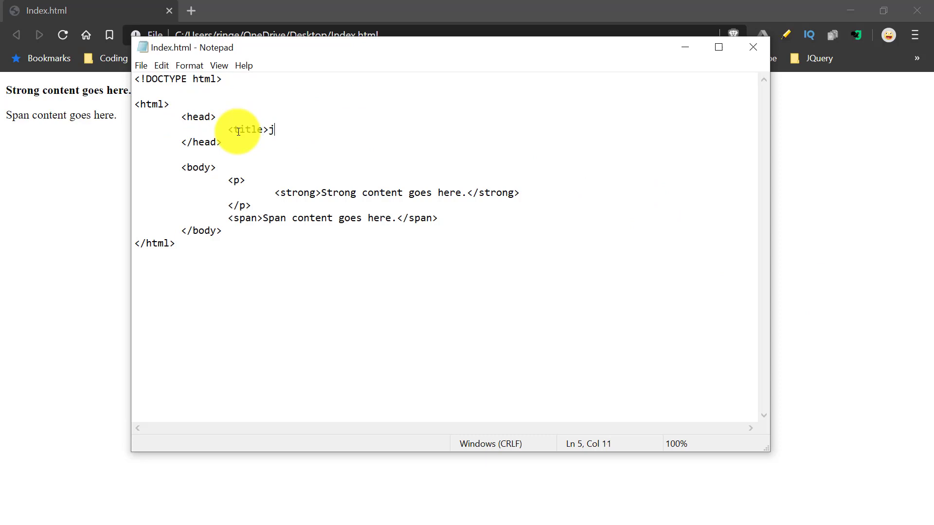
type("My First WE")
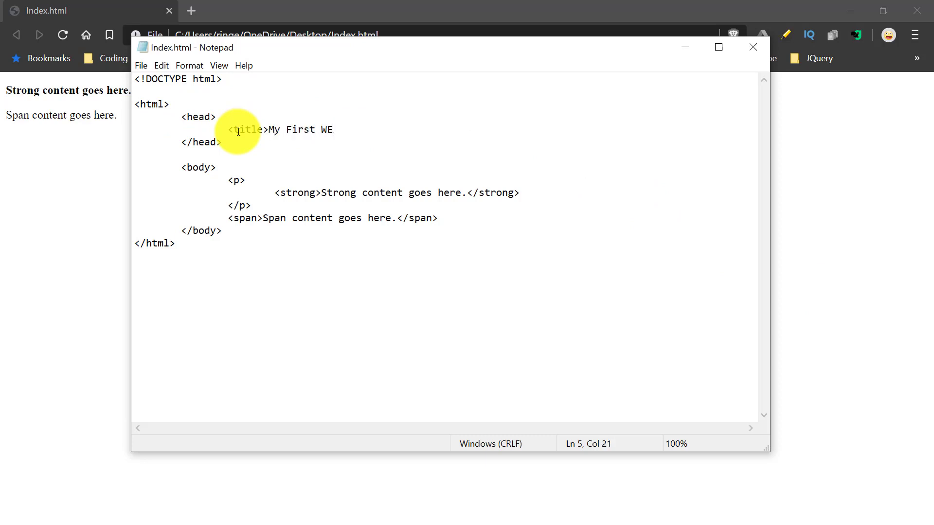
type("bpage<")
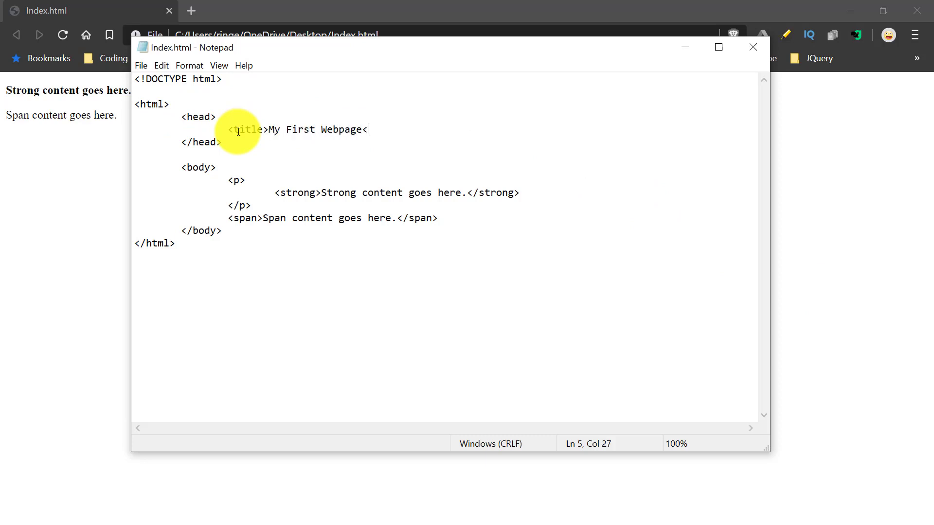
type("/title>")
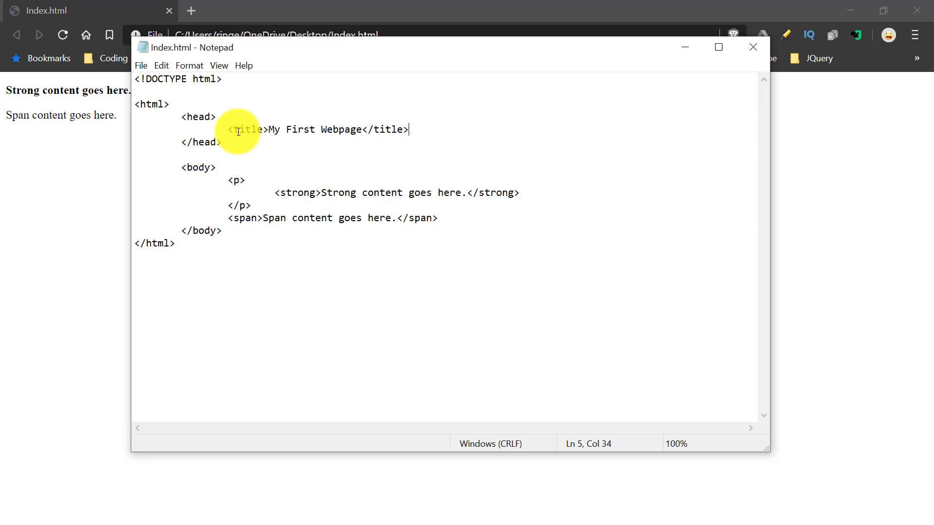
left_click(141, 66)
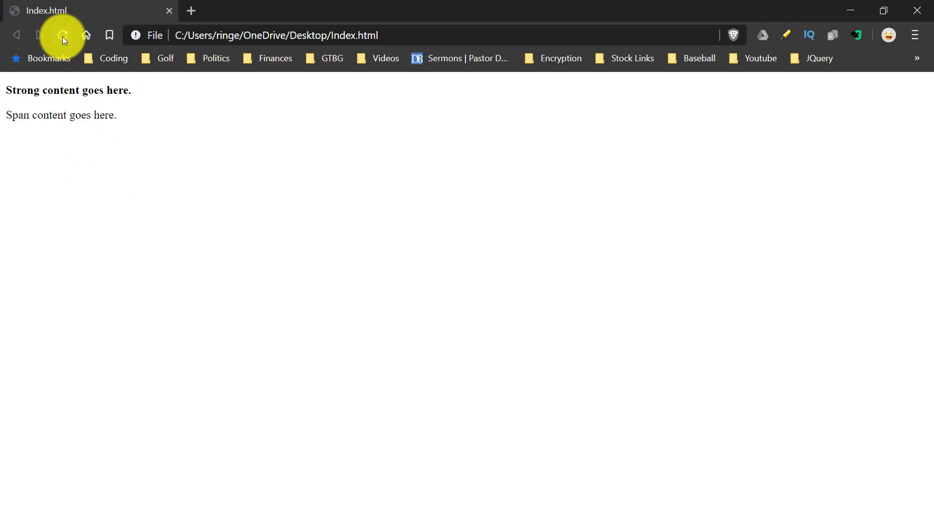
Reload Index.html in Brave and confirm the tab reads 'My First Webpage'.
left_click(63, 36)
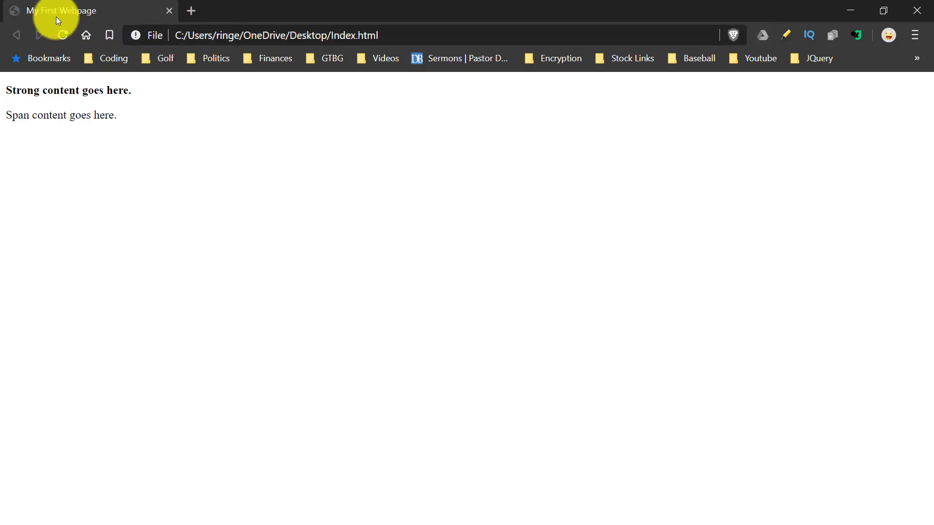
mouse_move(174, 148)
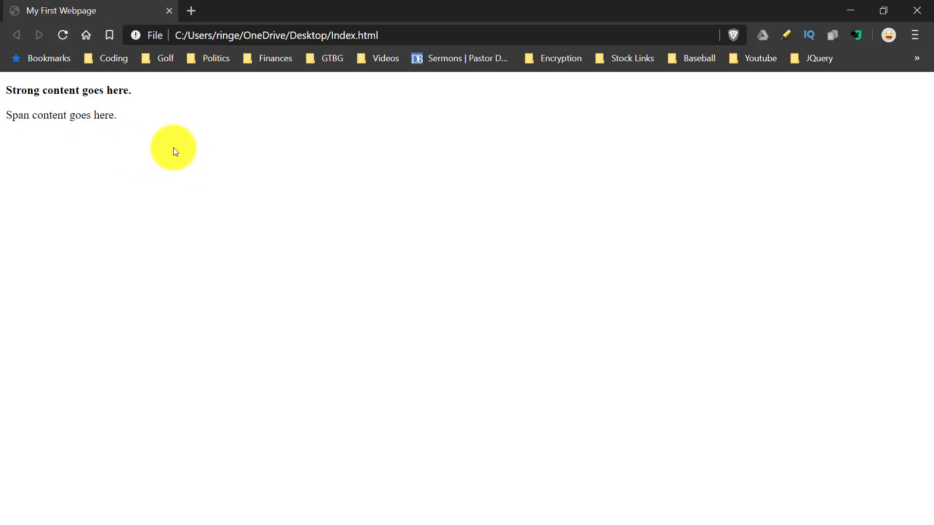
mouse_move(200, 168)
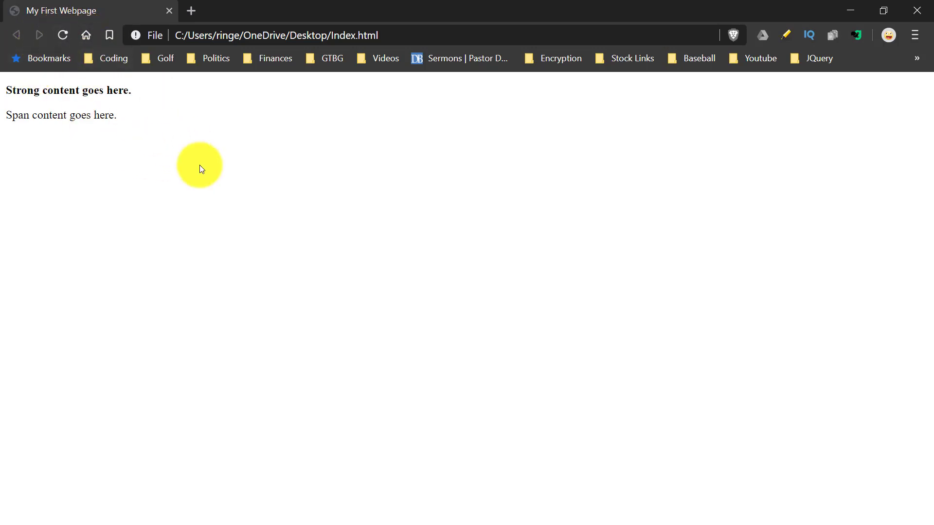
mouse_move(212, 156)
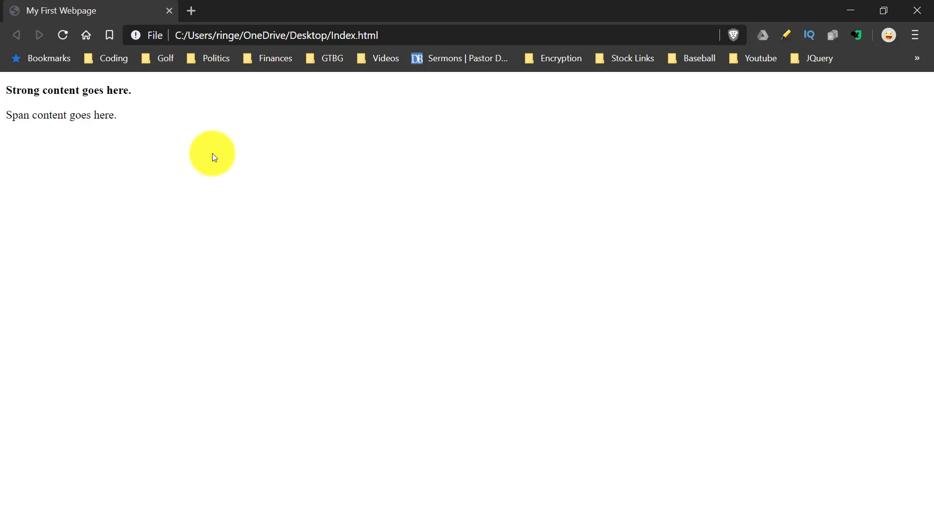
mouse_move(329, 215)
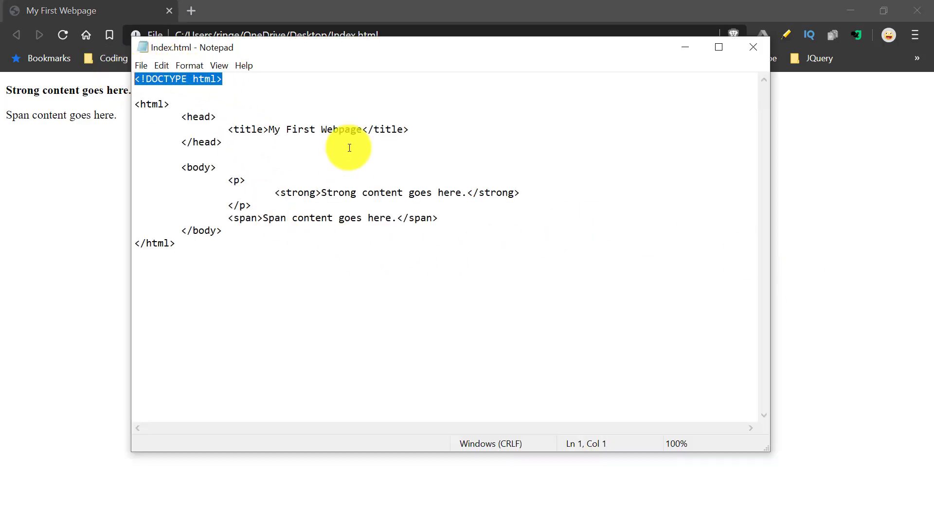
double_click(205, 79)
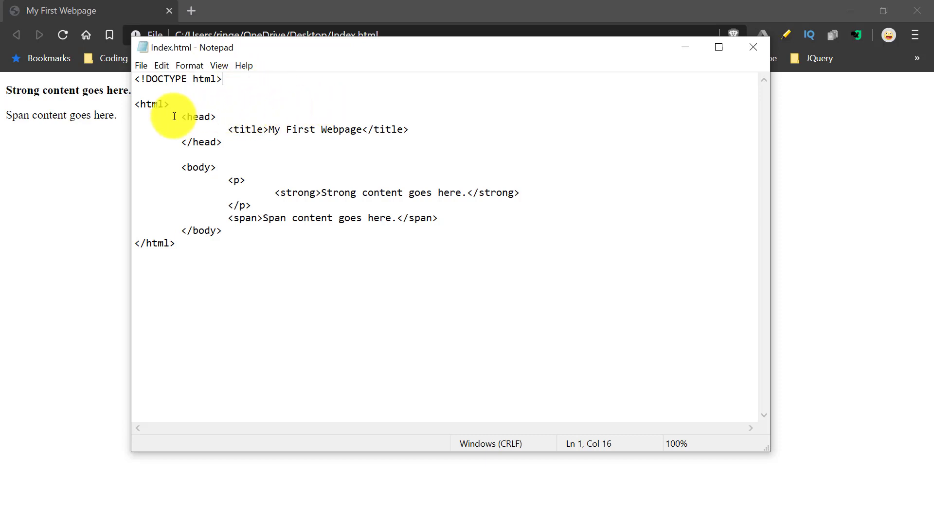
double_click(151, 104)
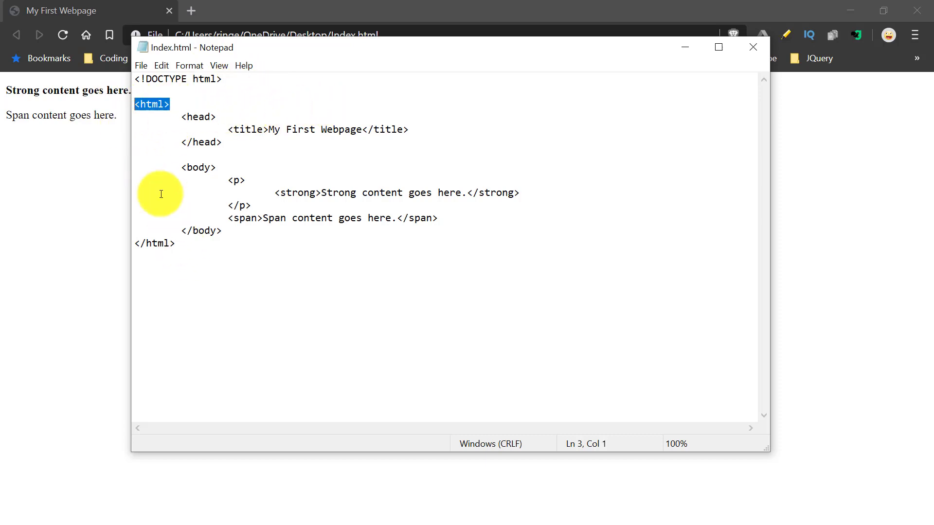
left_click(177, 244)
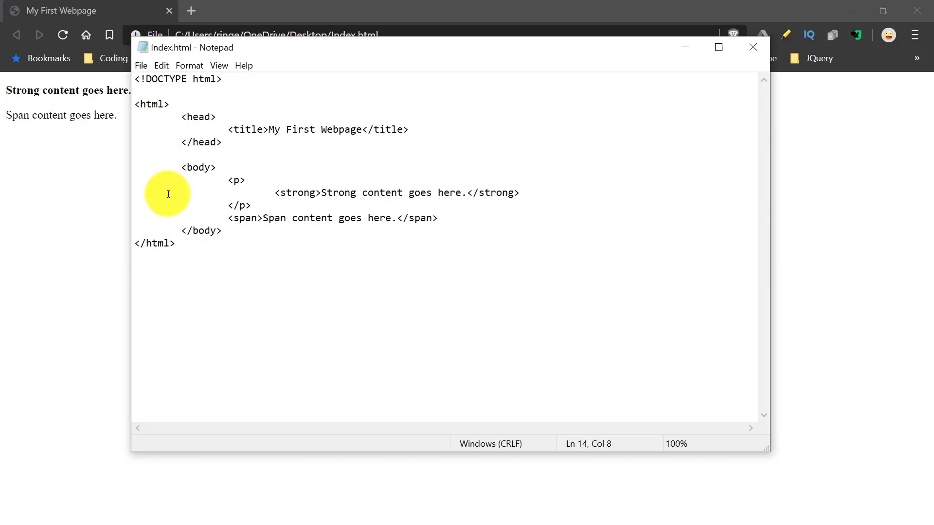
mouse_move(198, 114)
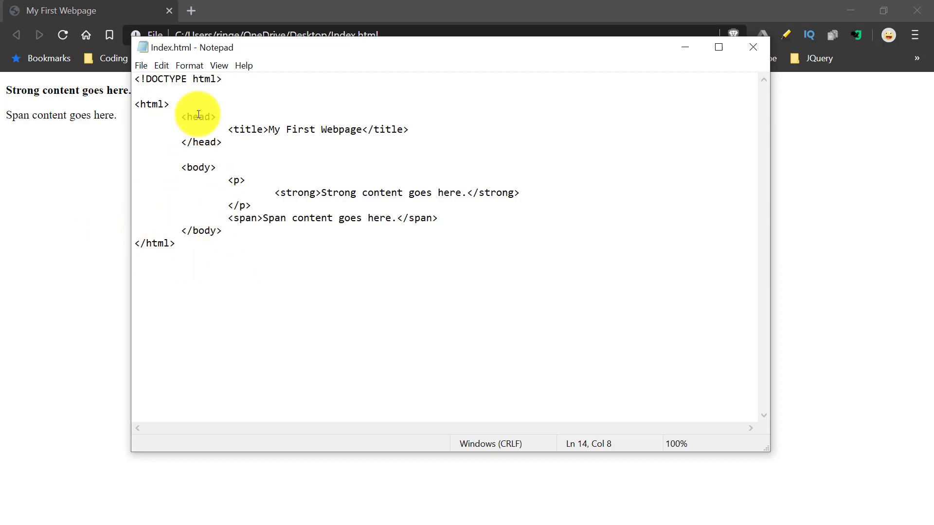
left_click(185, 141)
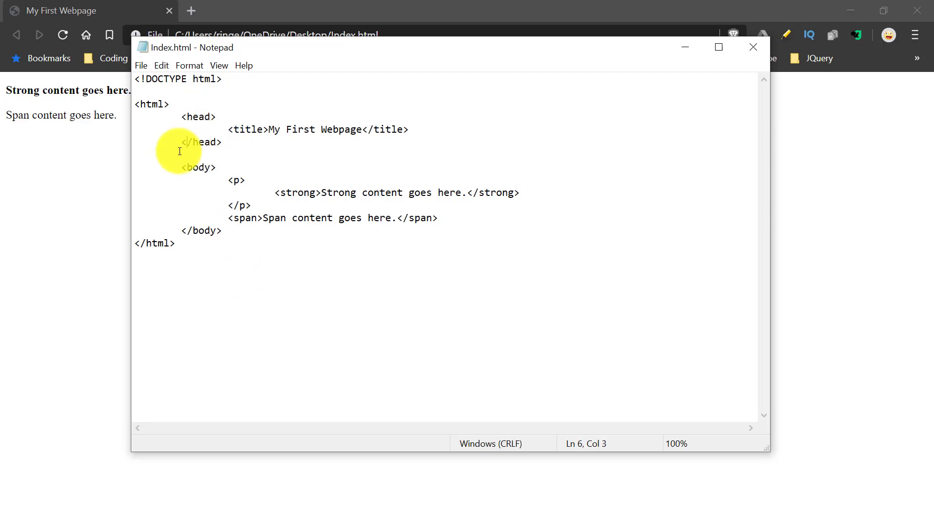
mouse_move(229, 130)
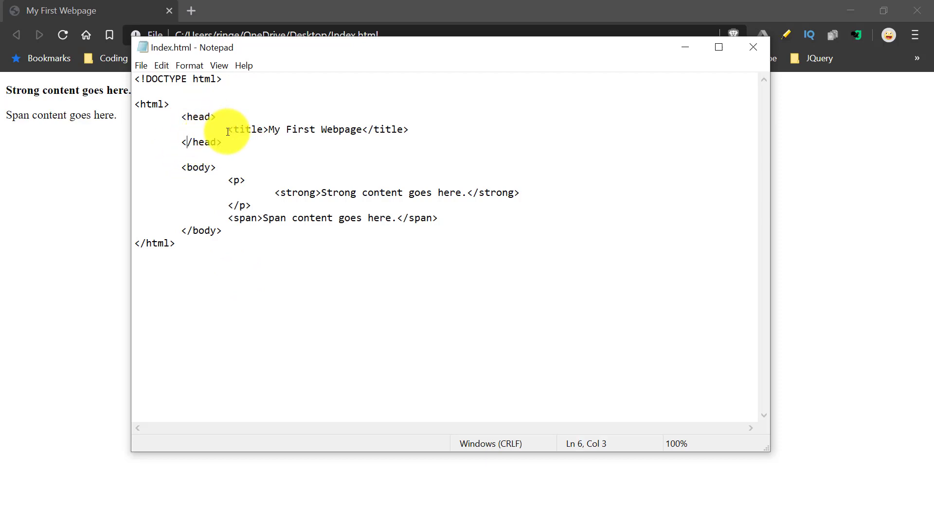
left_click(273, 129)
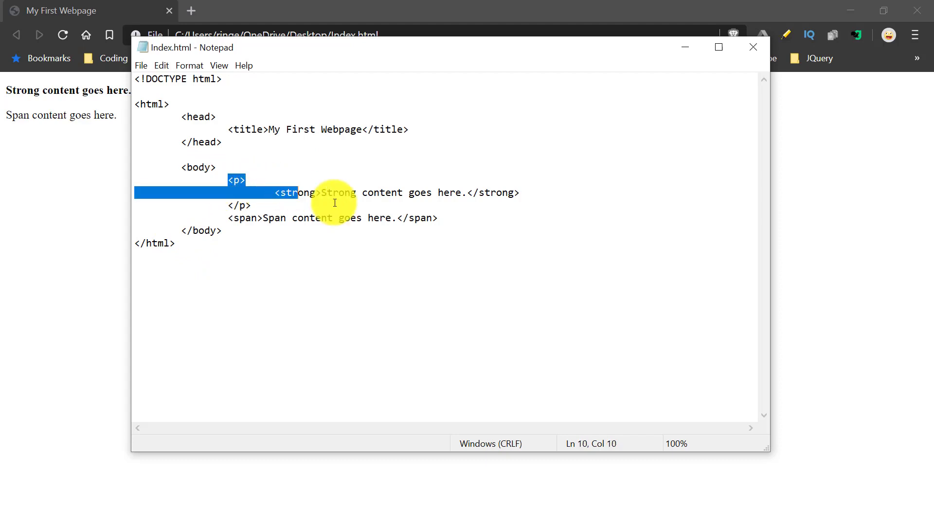
left_click(512, 275)
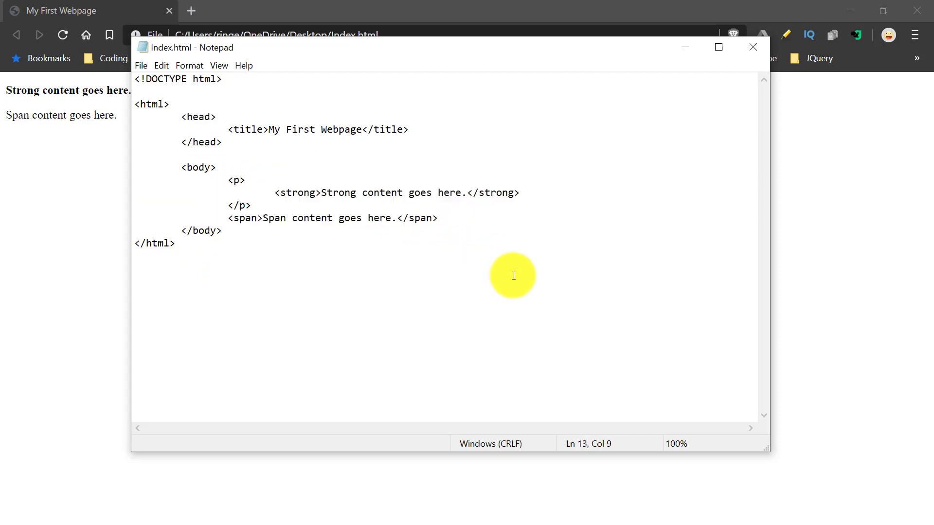